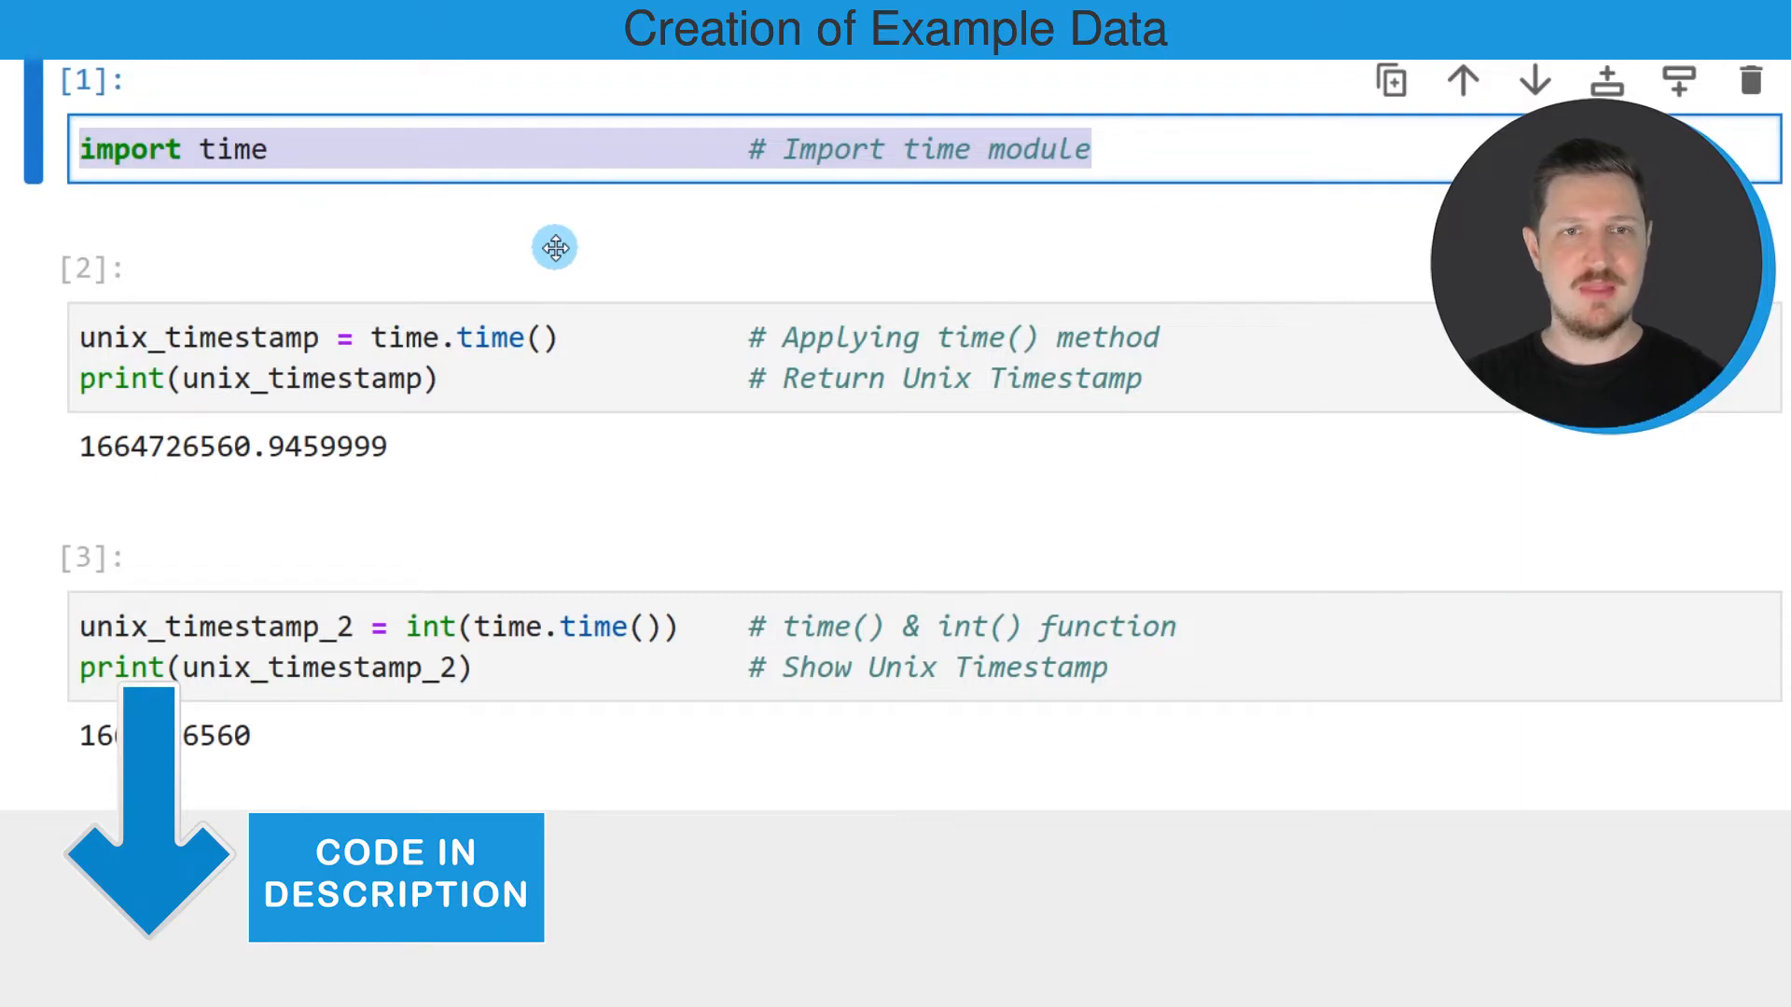
- Highlight the time() call, print statement and the leading and decimal digits of the second cell's timestamp
left_click(468, 338)
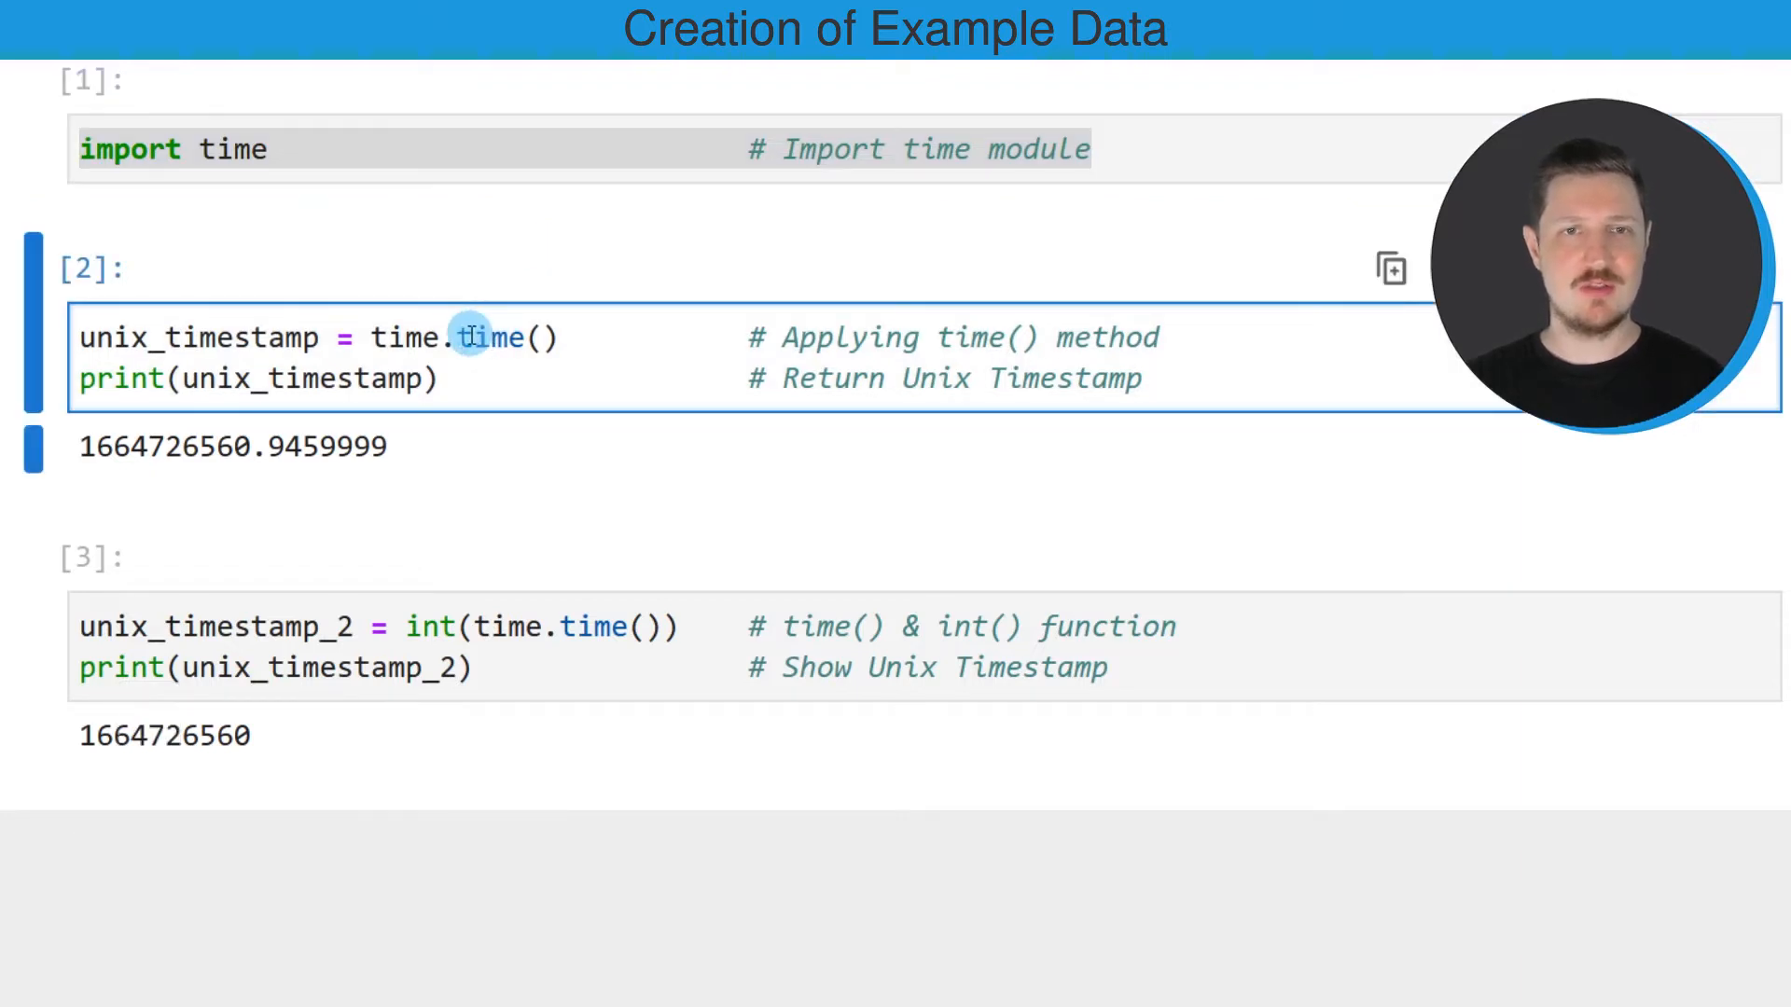
double_click(488, 338)
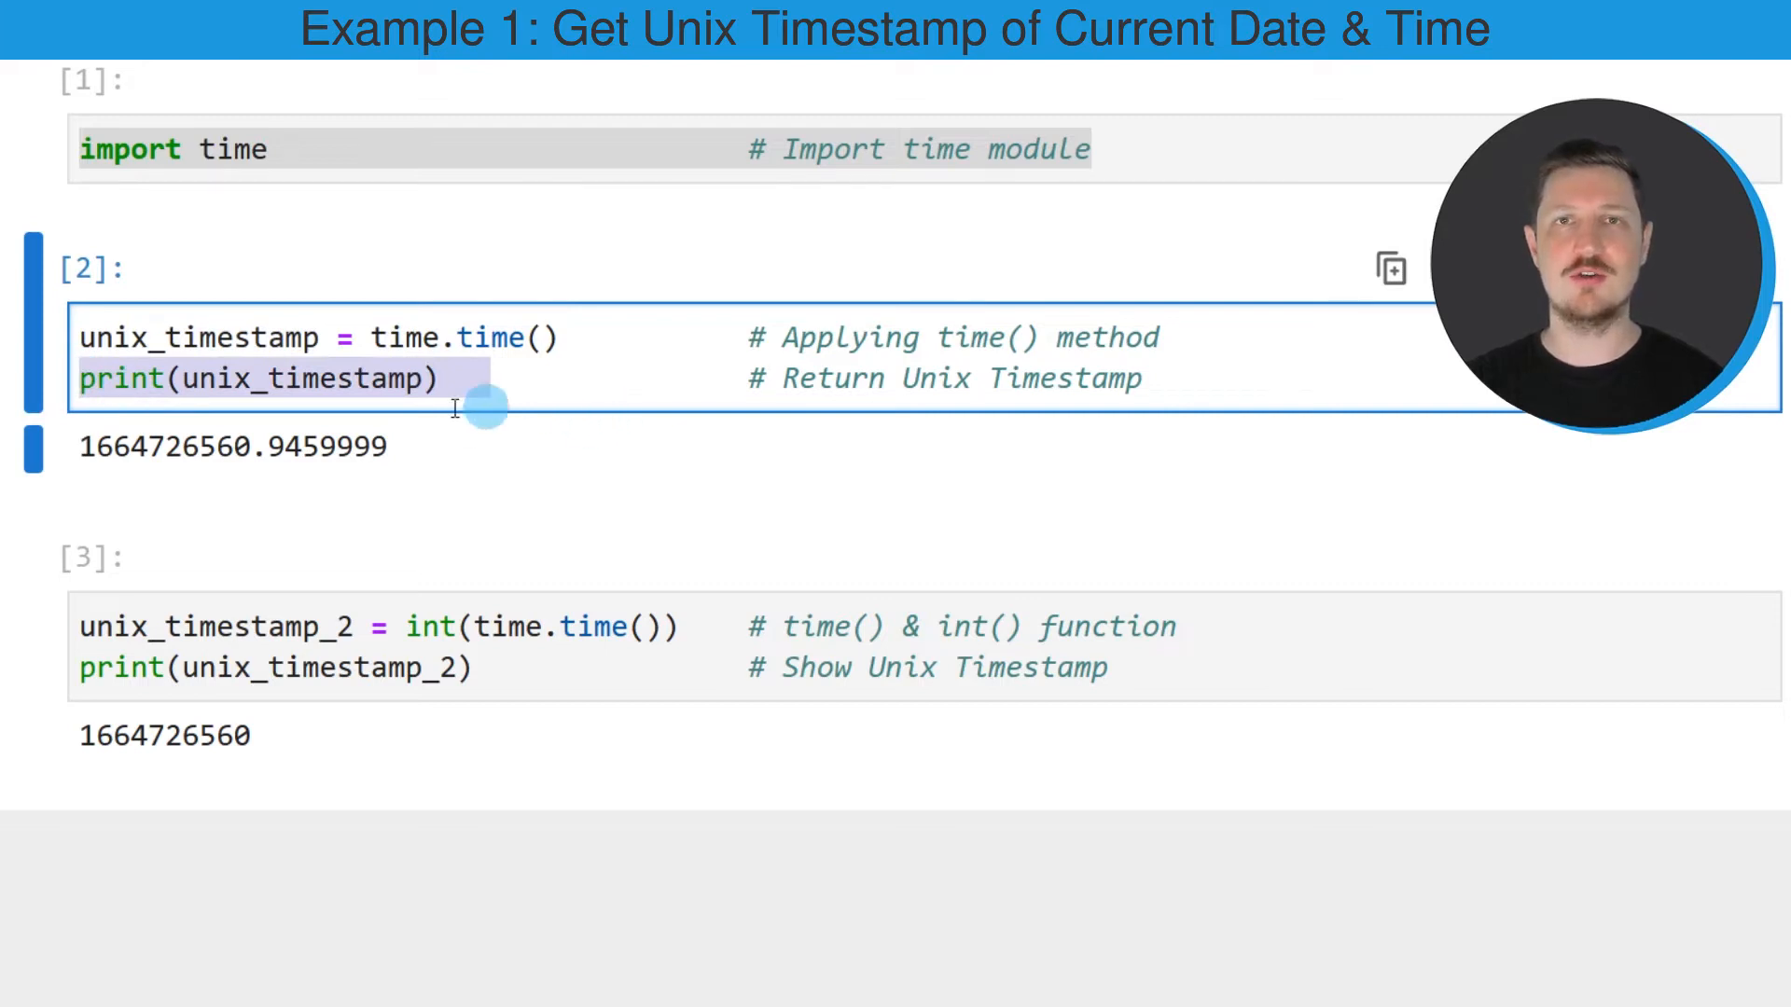
double_click(302, 378)
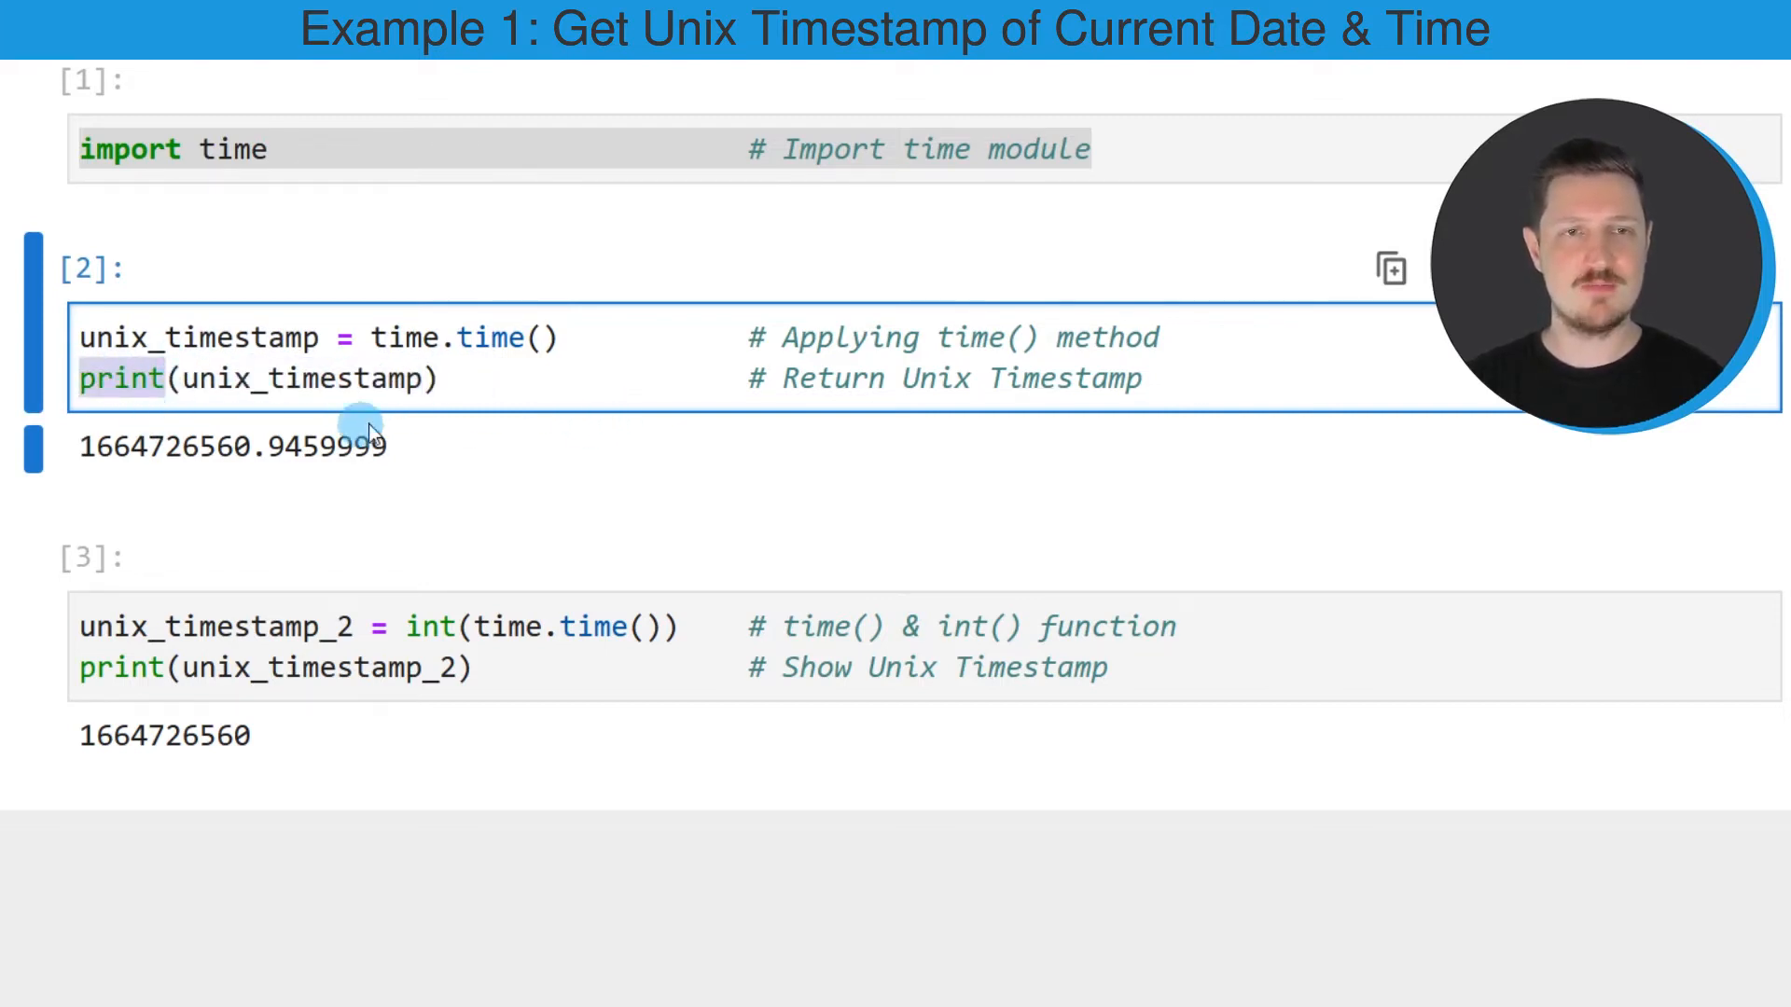
left_click_drag(386, 446, 80, 446)
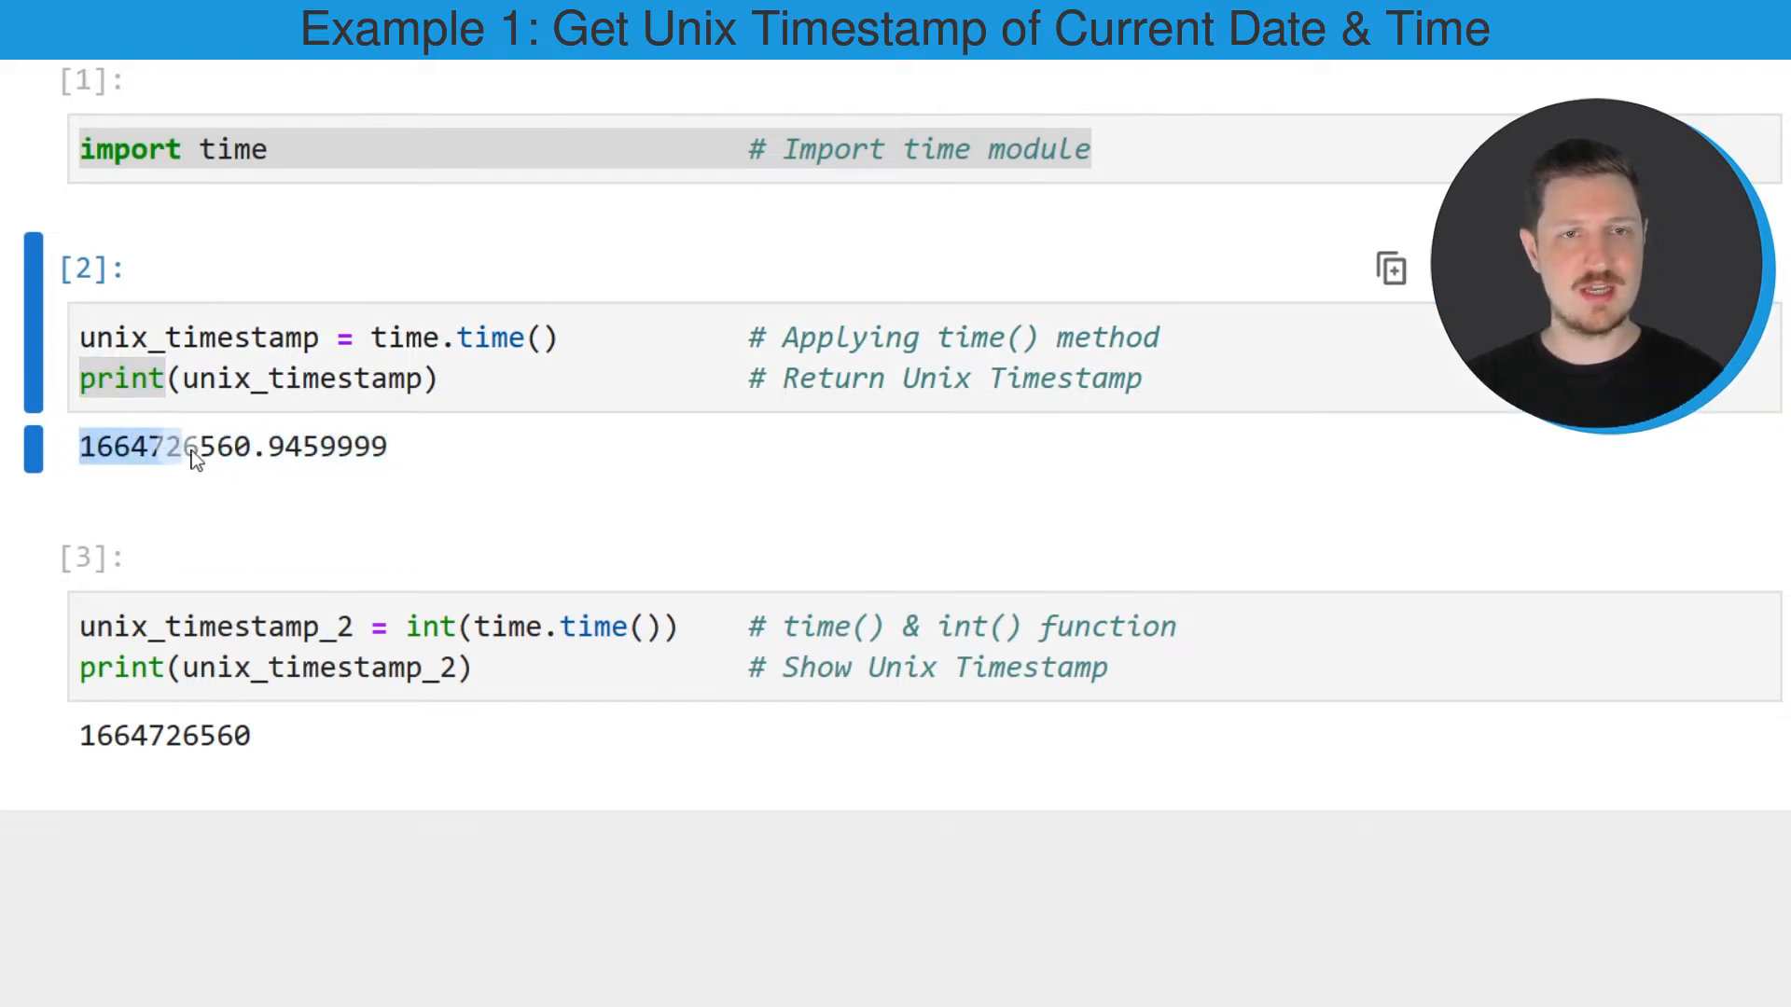
left_click(547, 454)
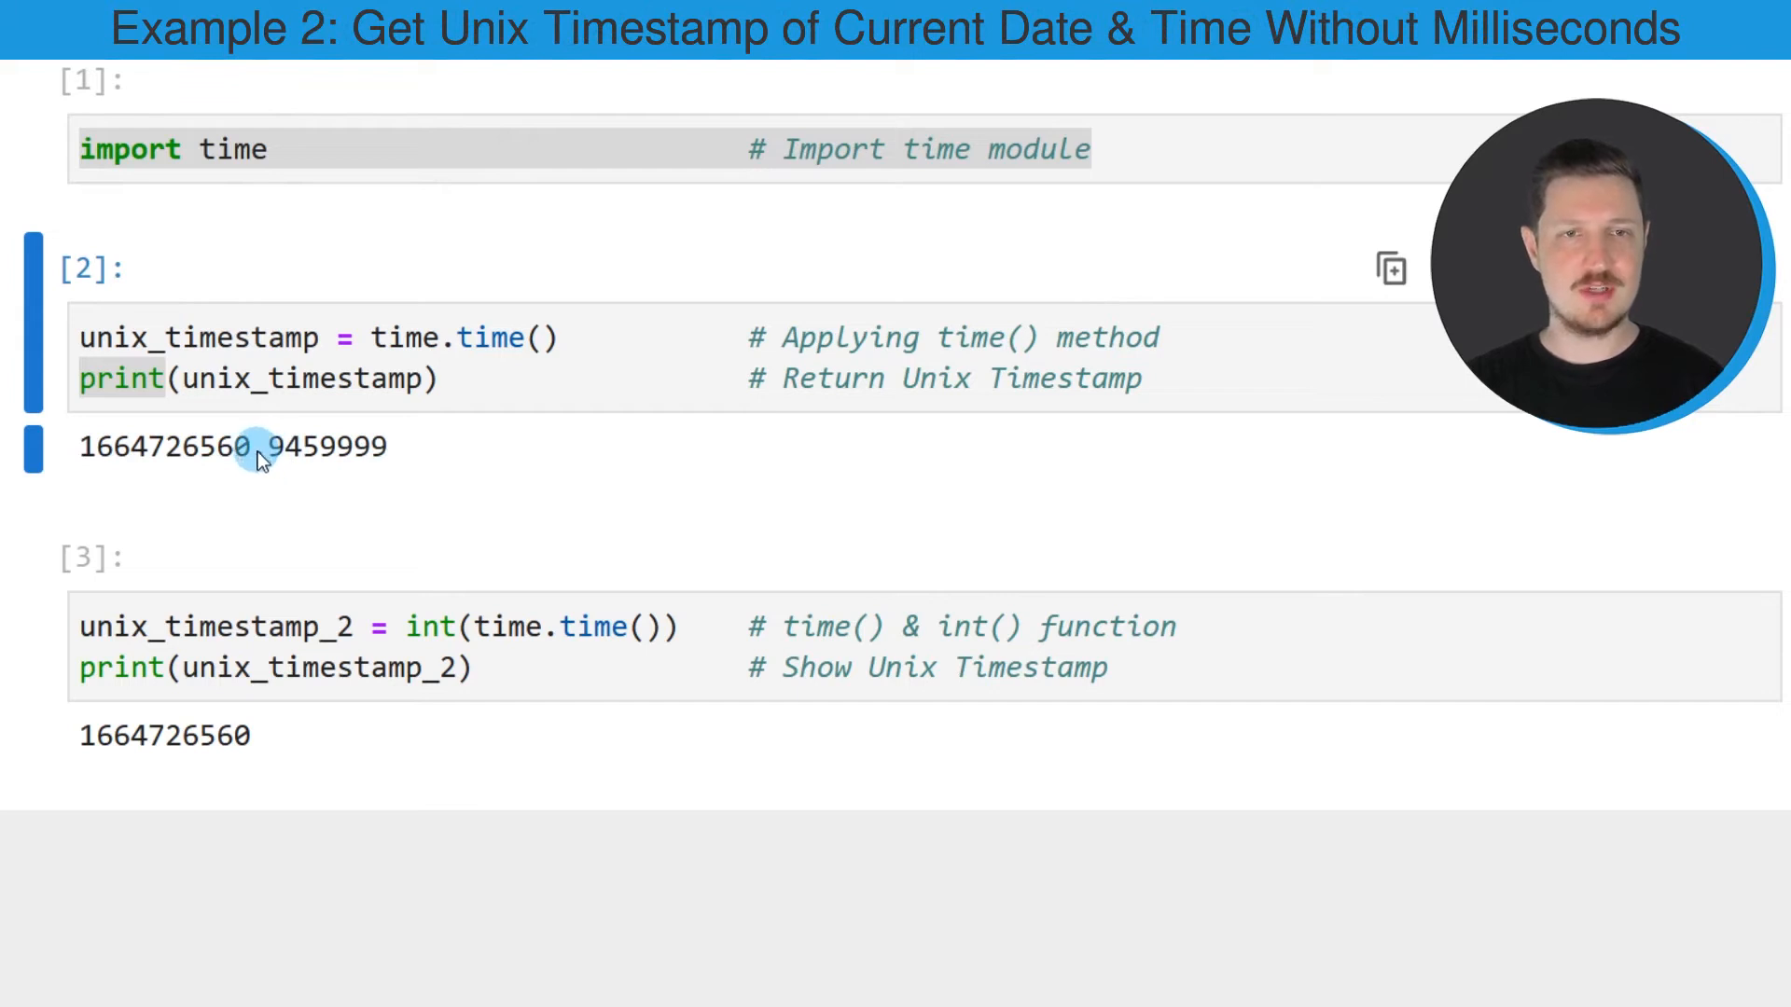
left_click_drag(261, 446, 386, 446)
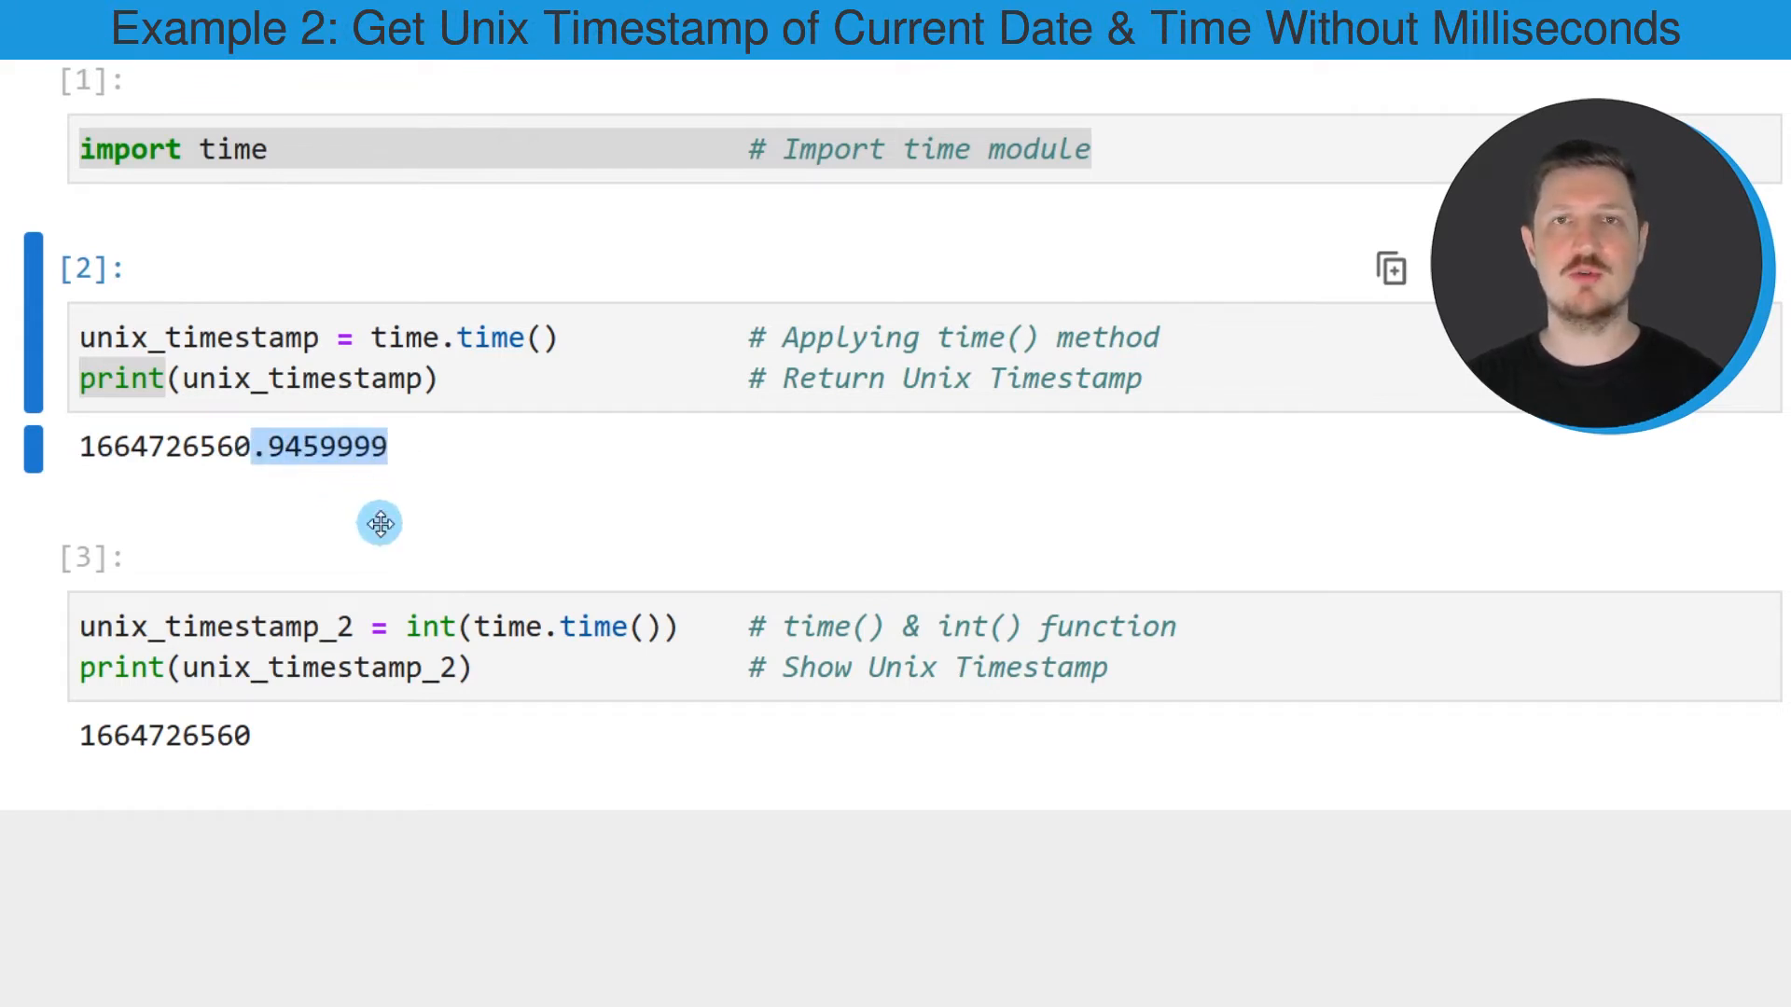
- Highlight the unix_timestamp_2 variable name in the third cell
left_click(425, 627)
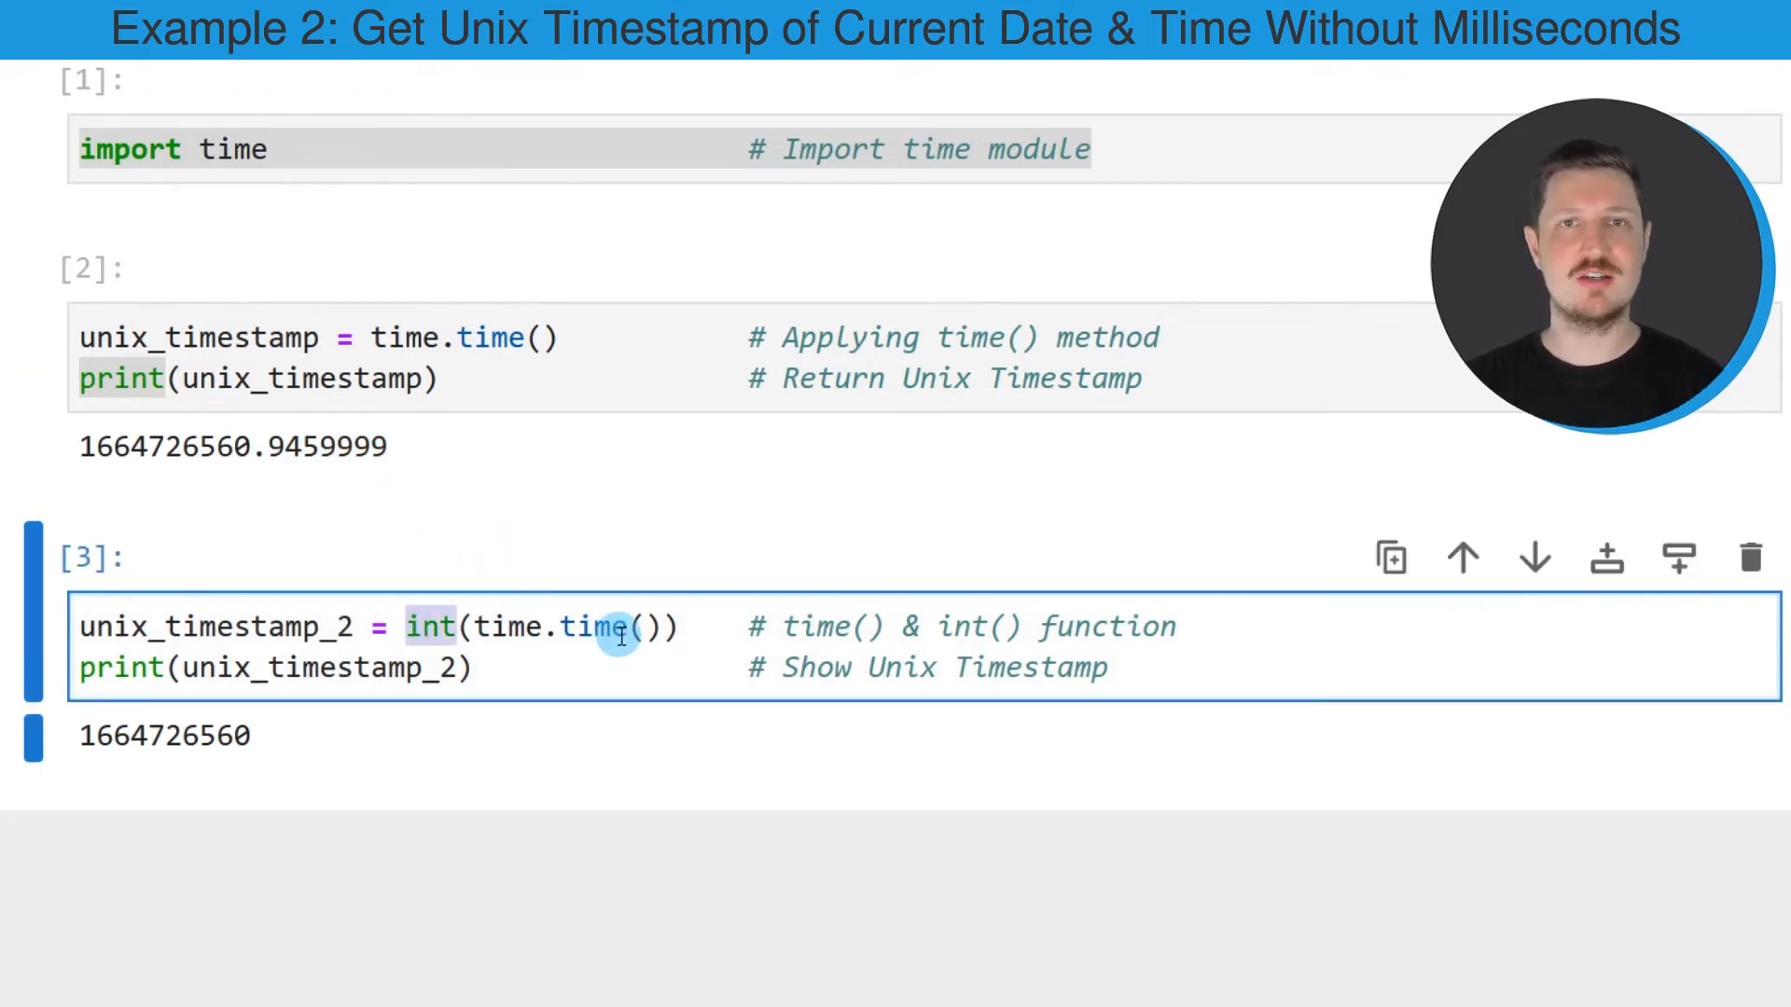
mouse_move(228, 638)
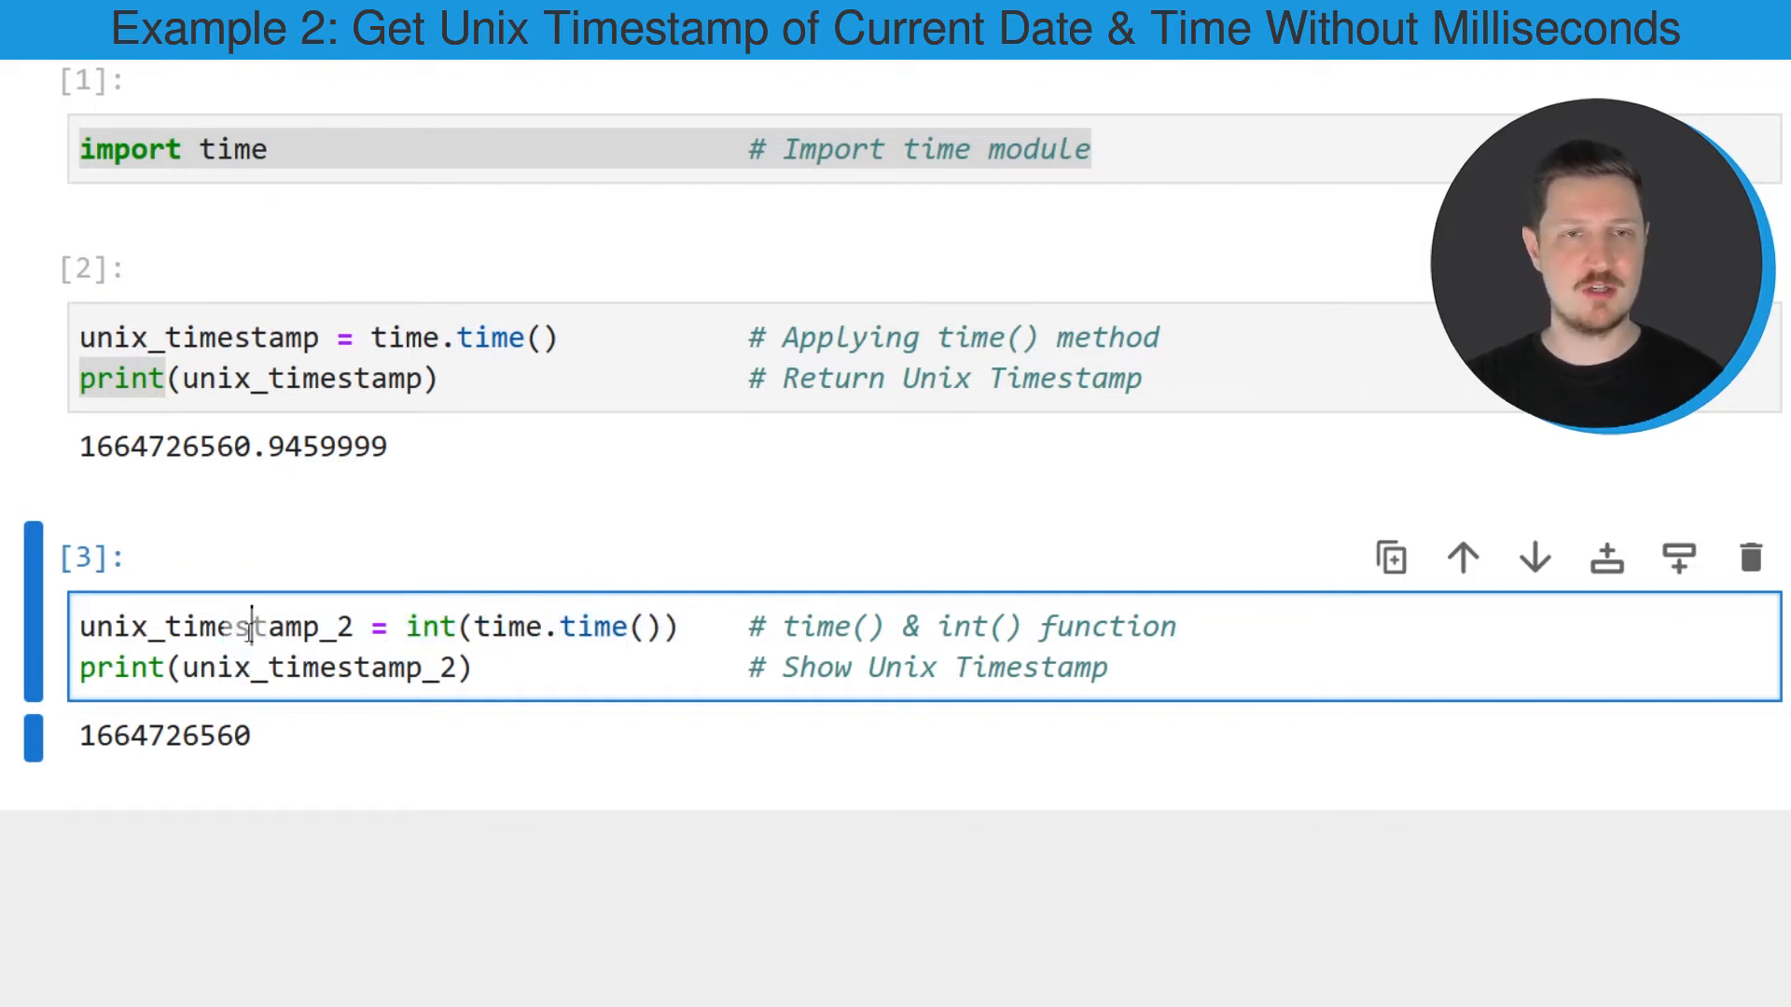
double_click(217, 627)
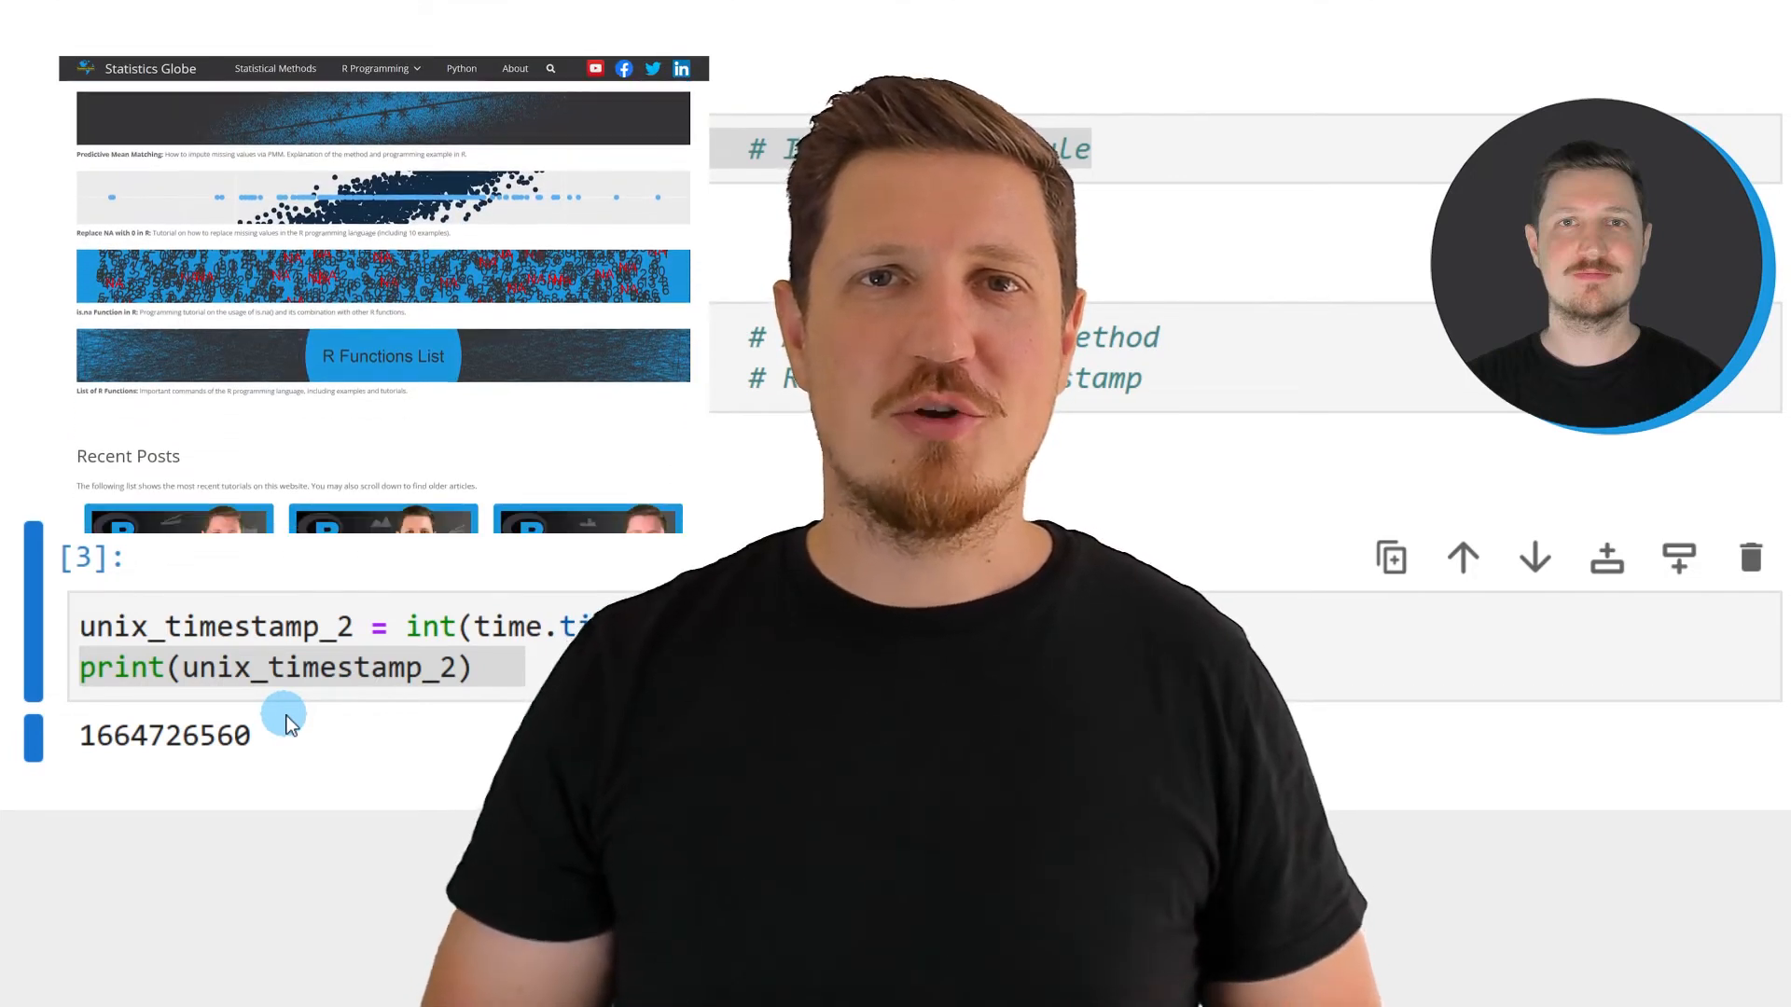
- On the Statistics Globe site, navigate via the R Programming menu to the Graphics in R gallery page
scroll("down", 3)
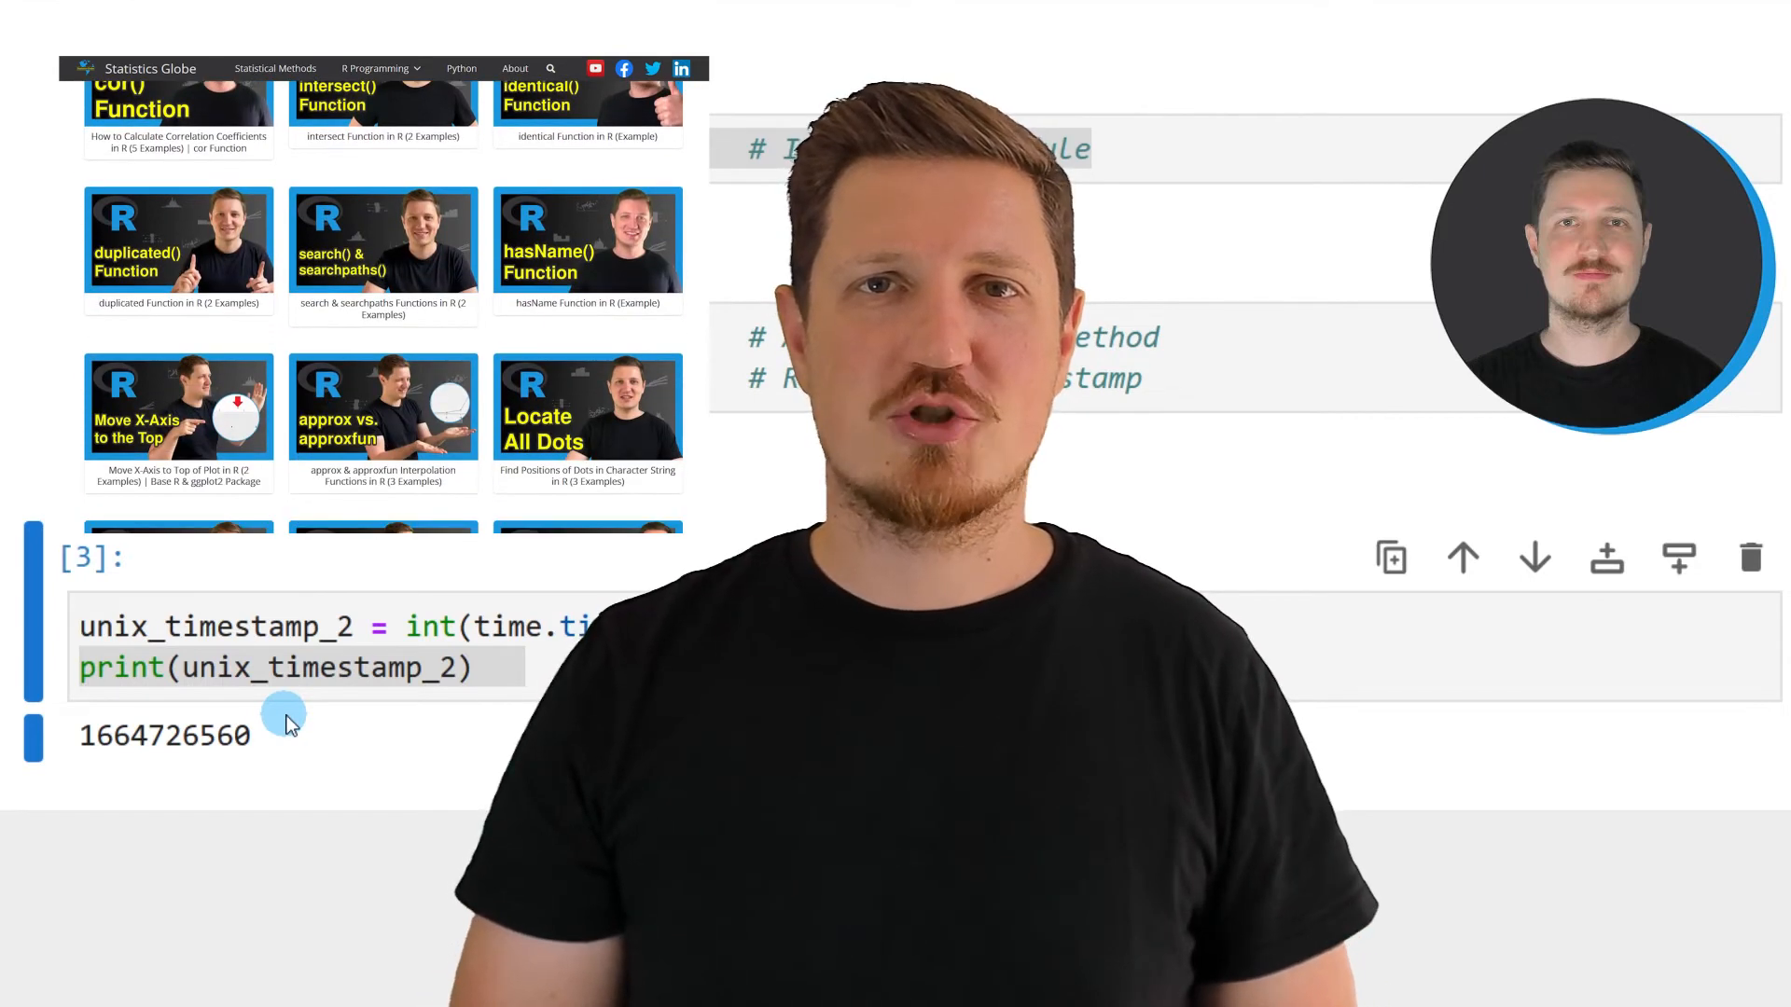
left_click(375, 67)
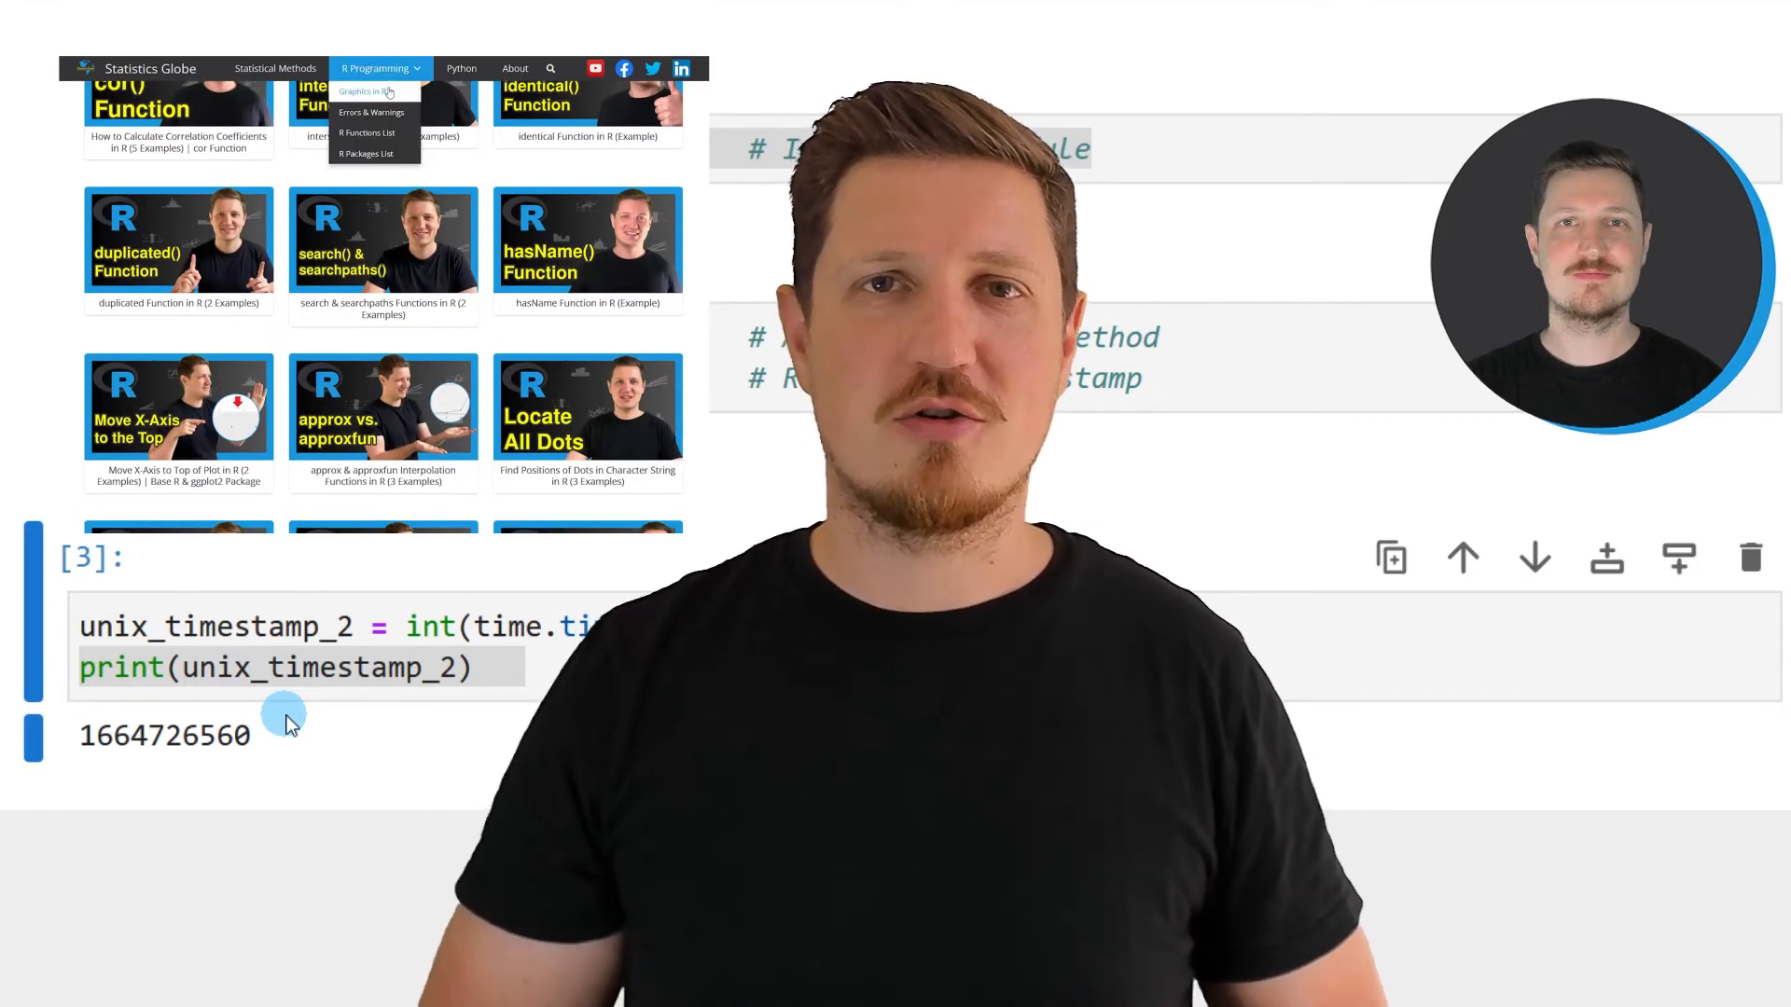
left_click(363, 92)
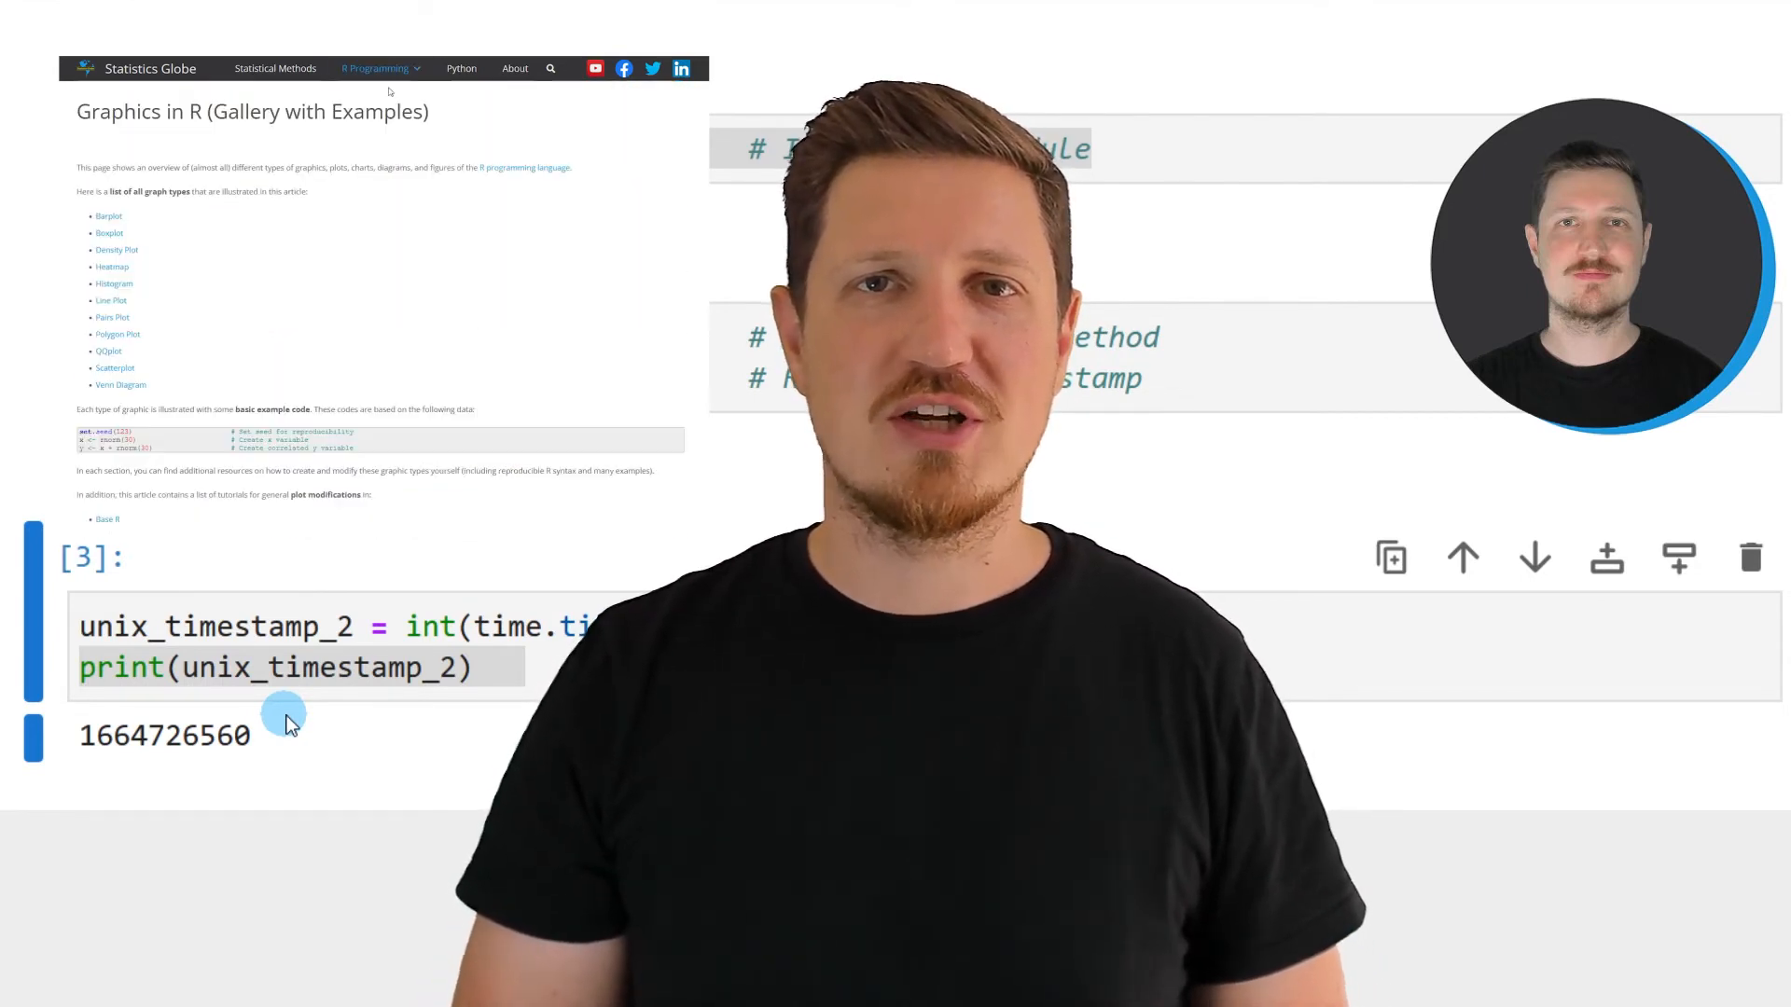
scroll("down", 3)
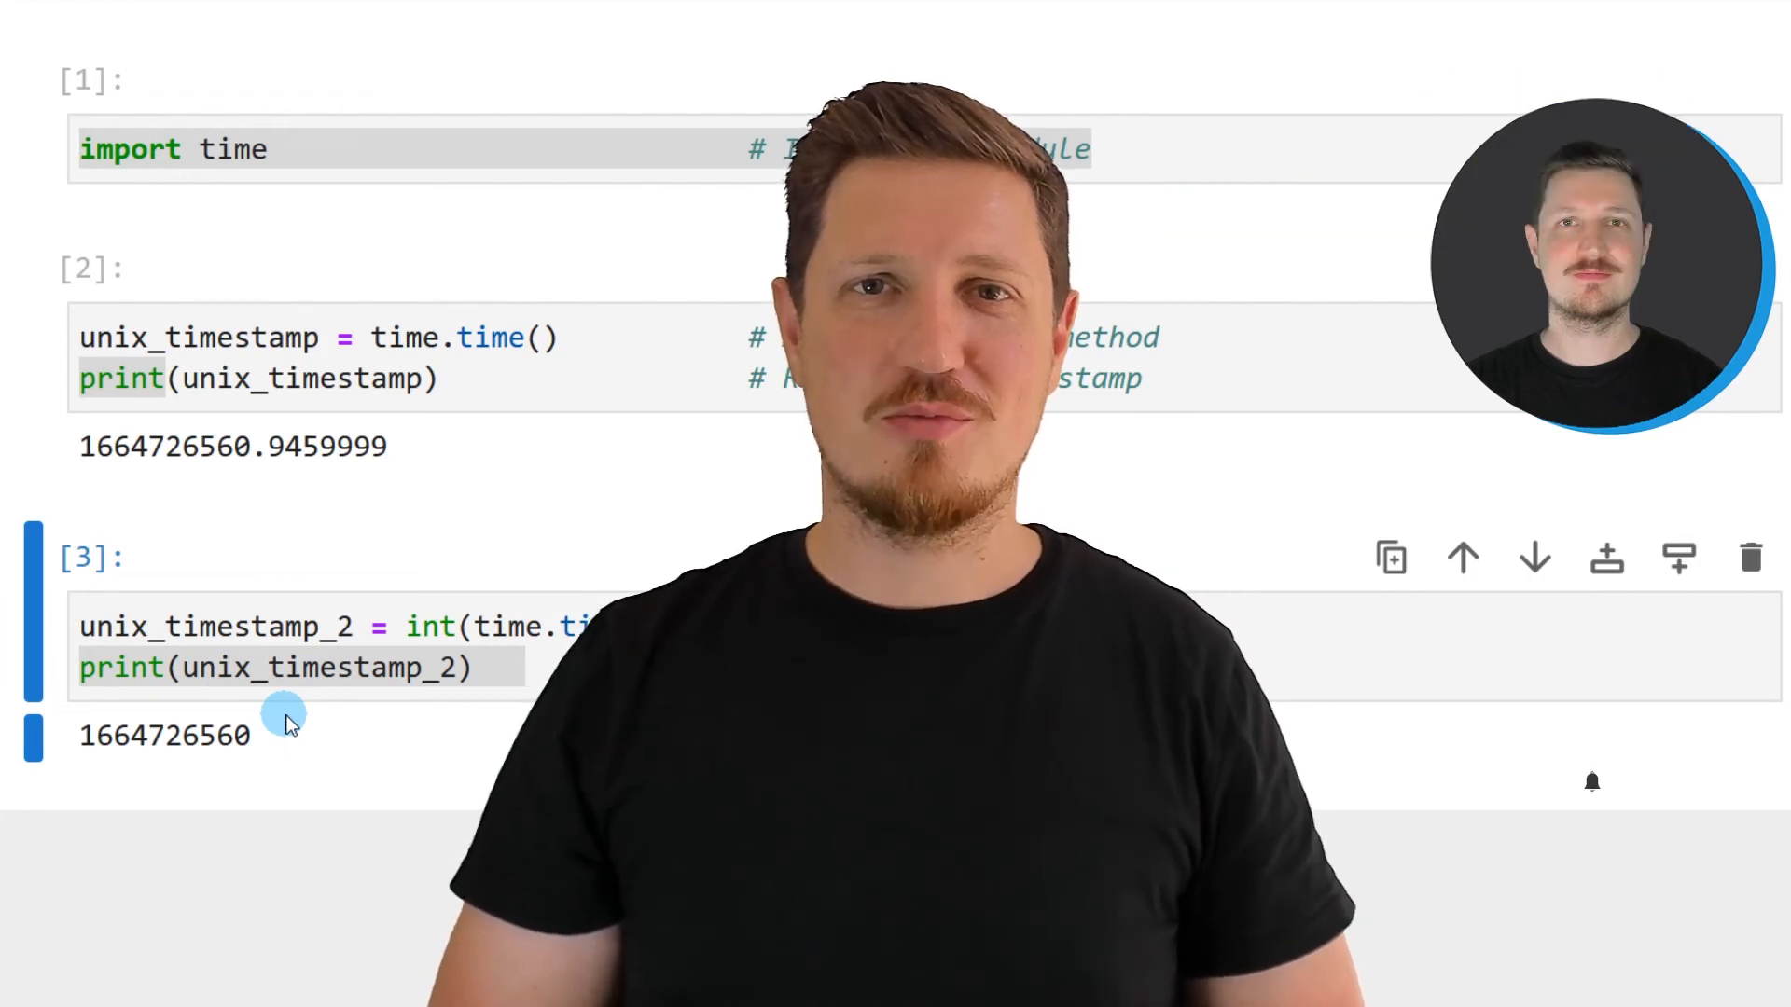
mouse_move(388, 716)
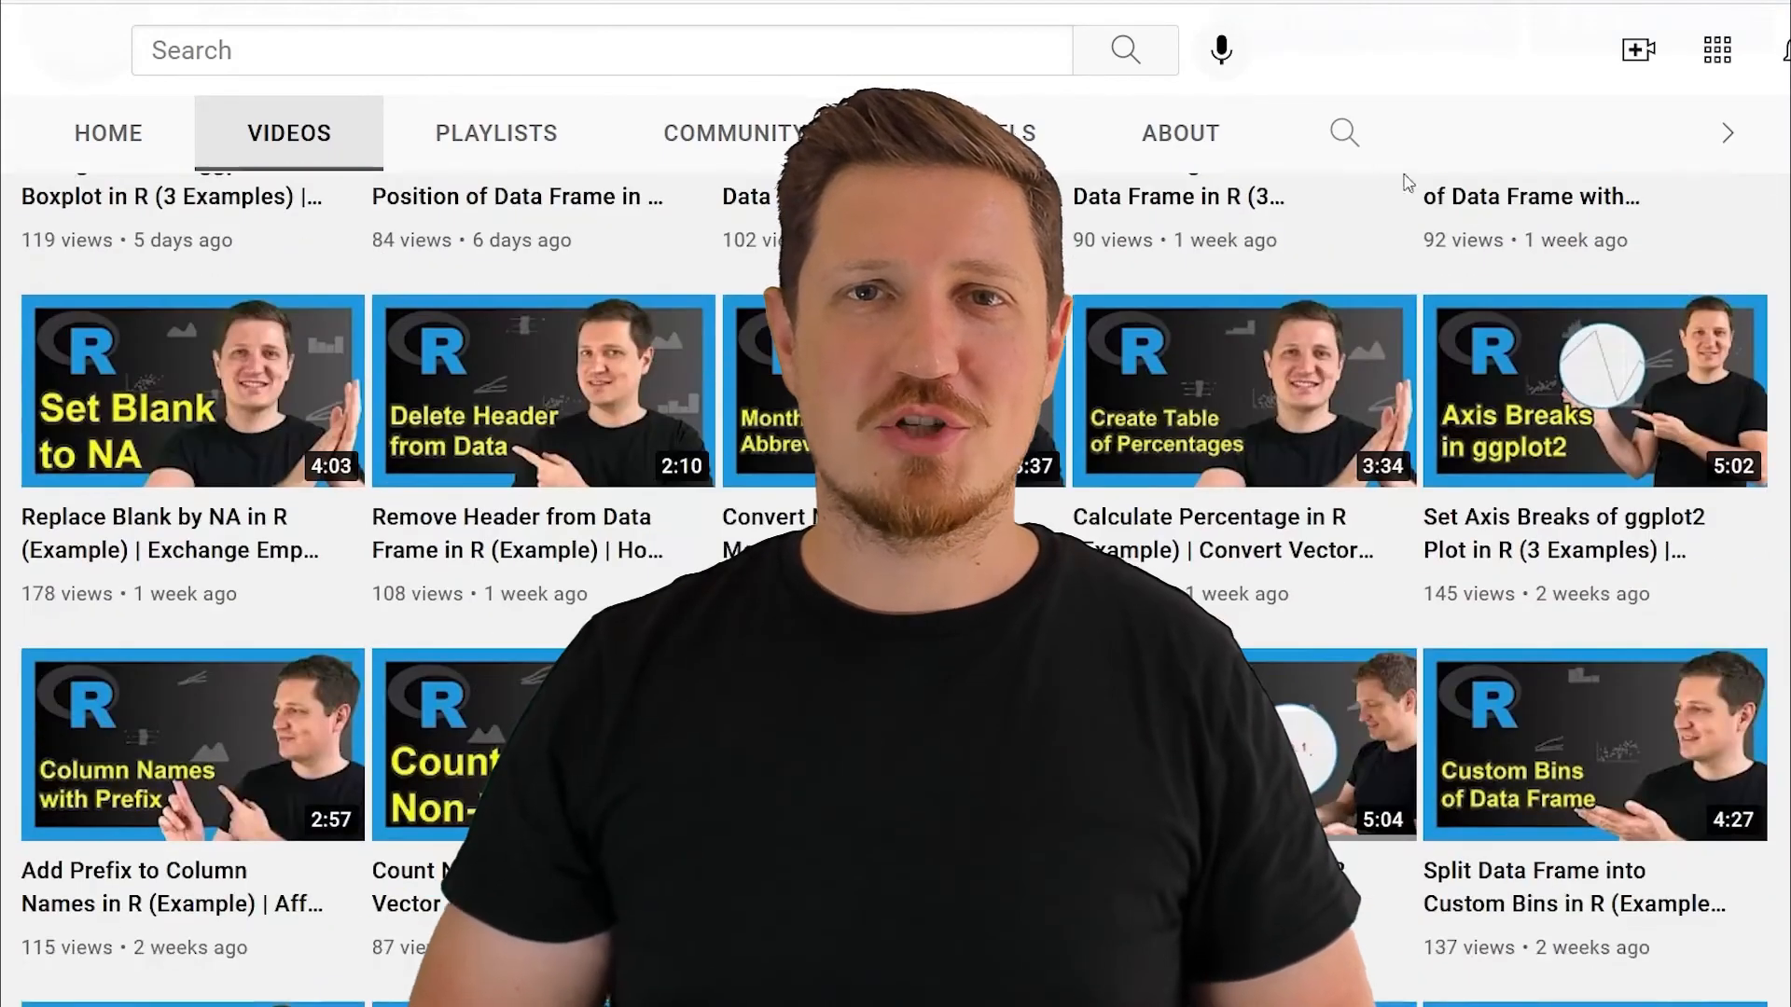
scroll("down", 3)
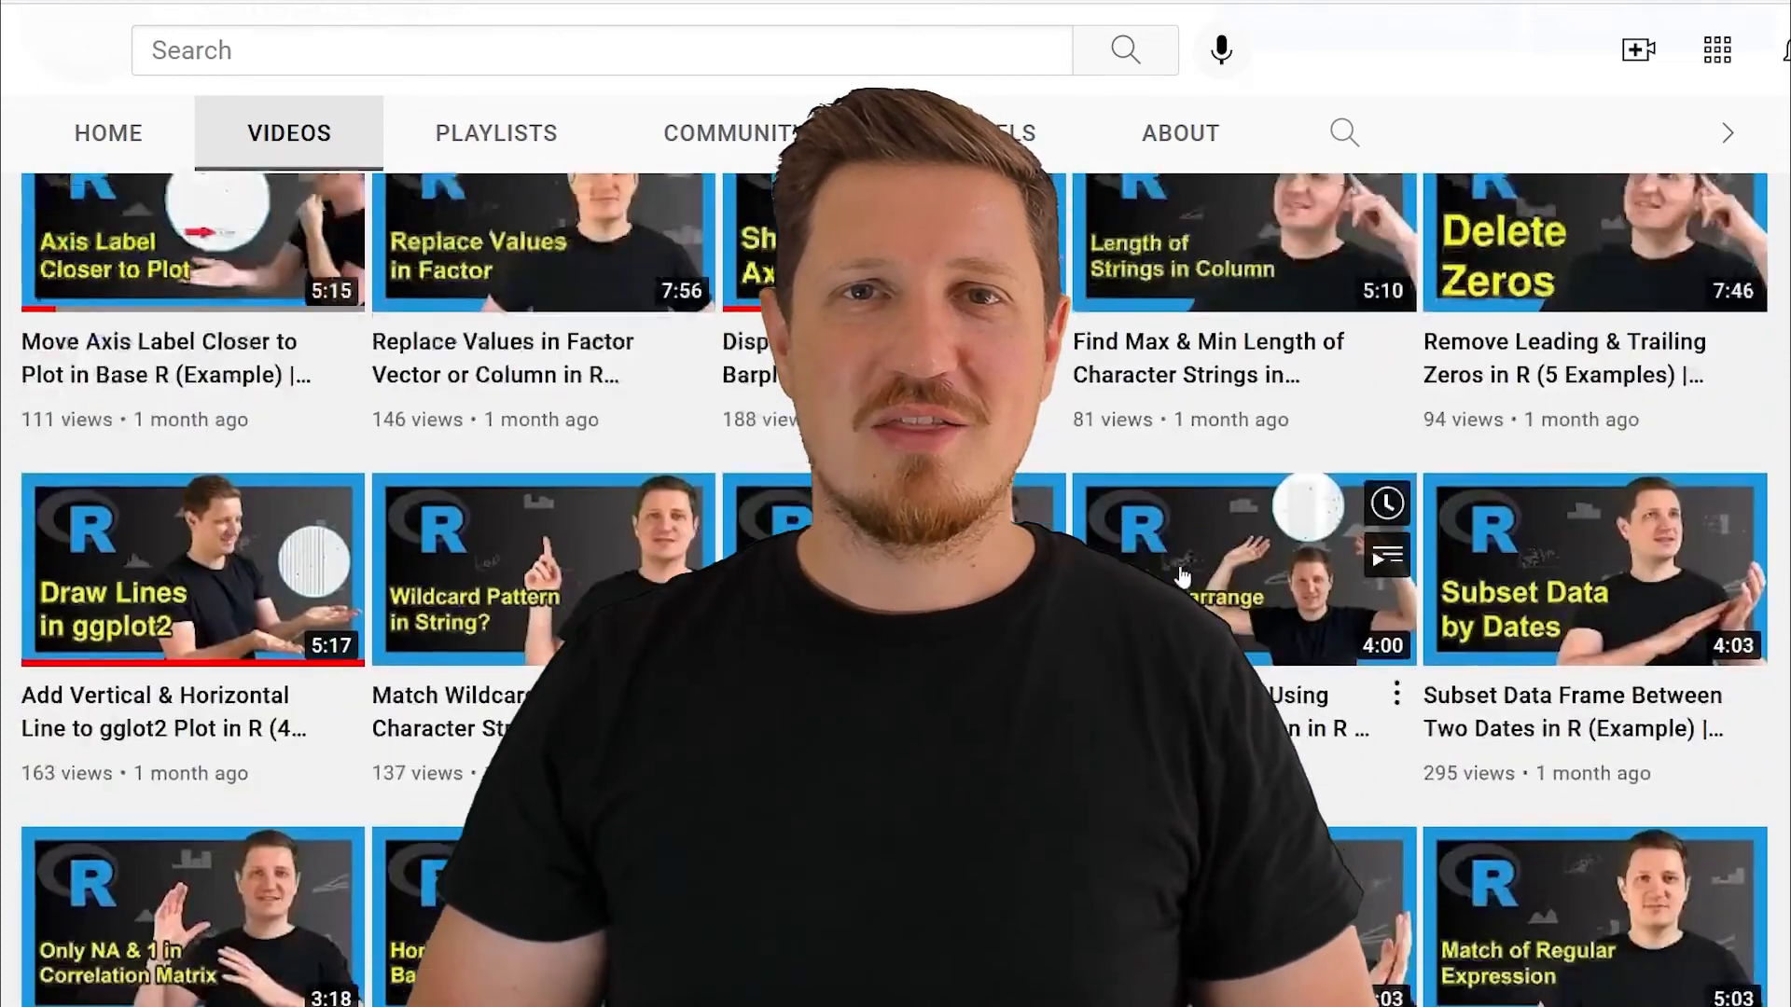
scroll("down", 3)
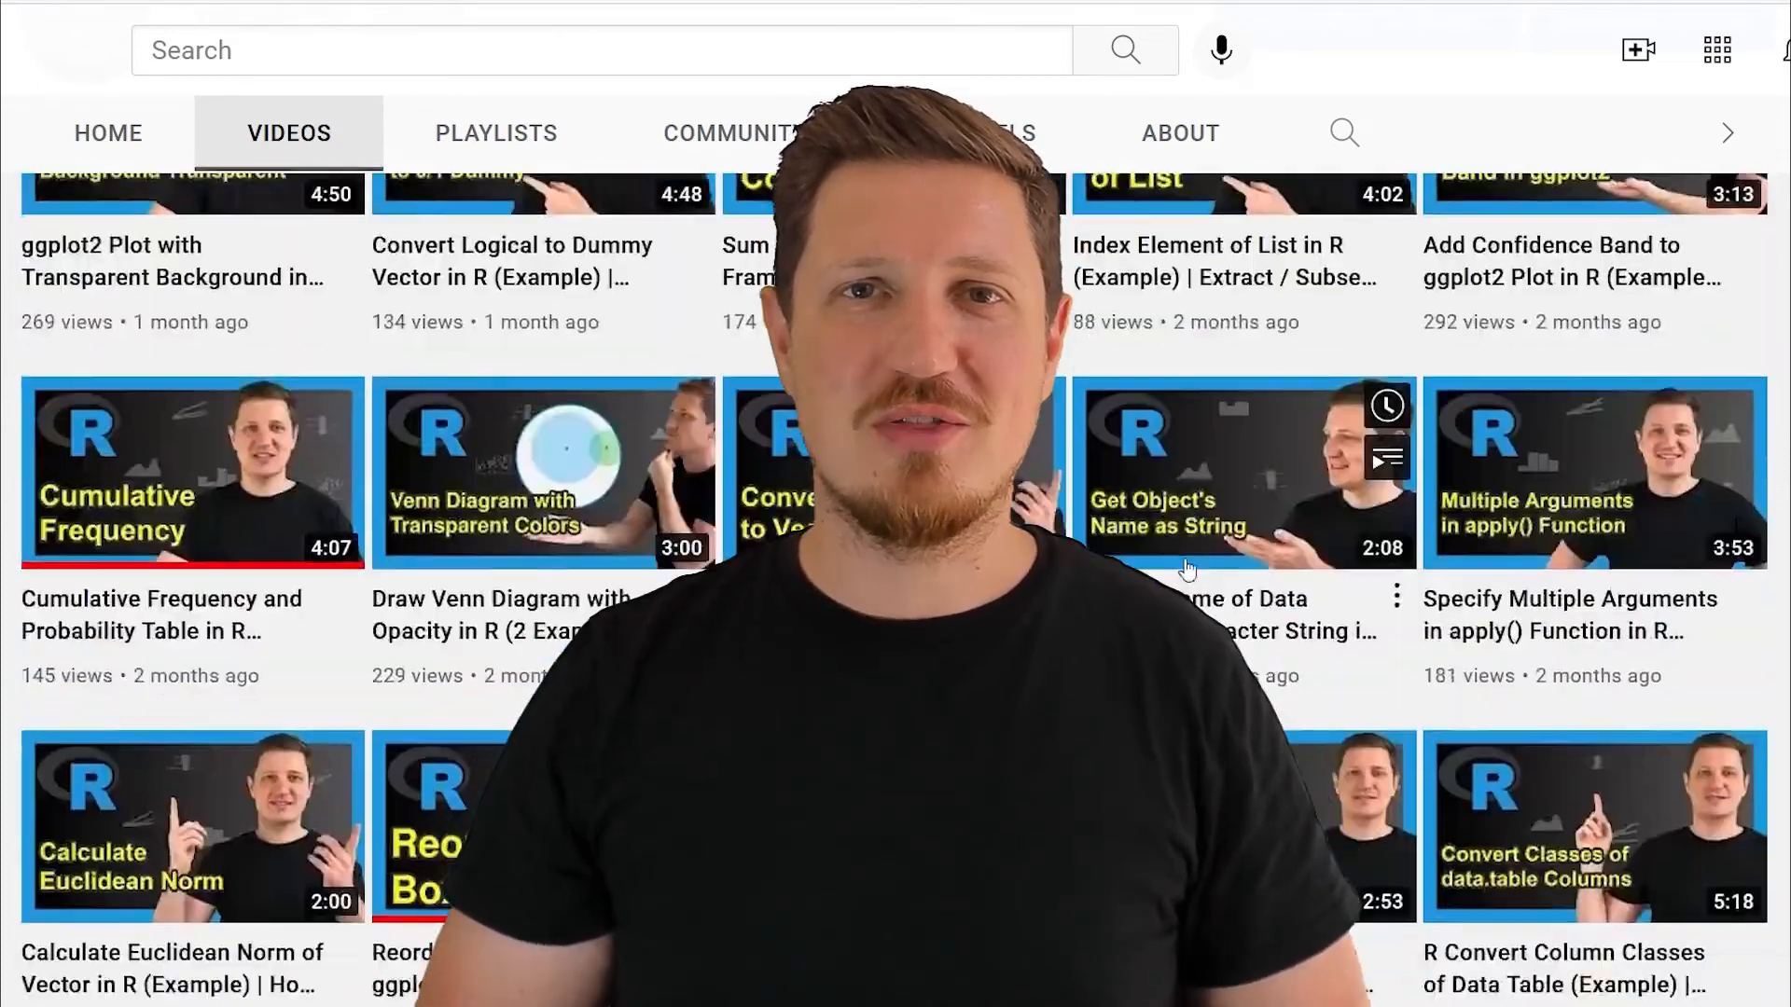